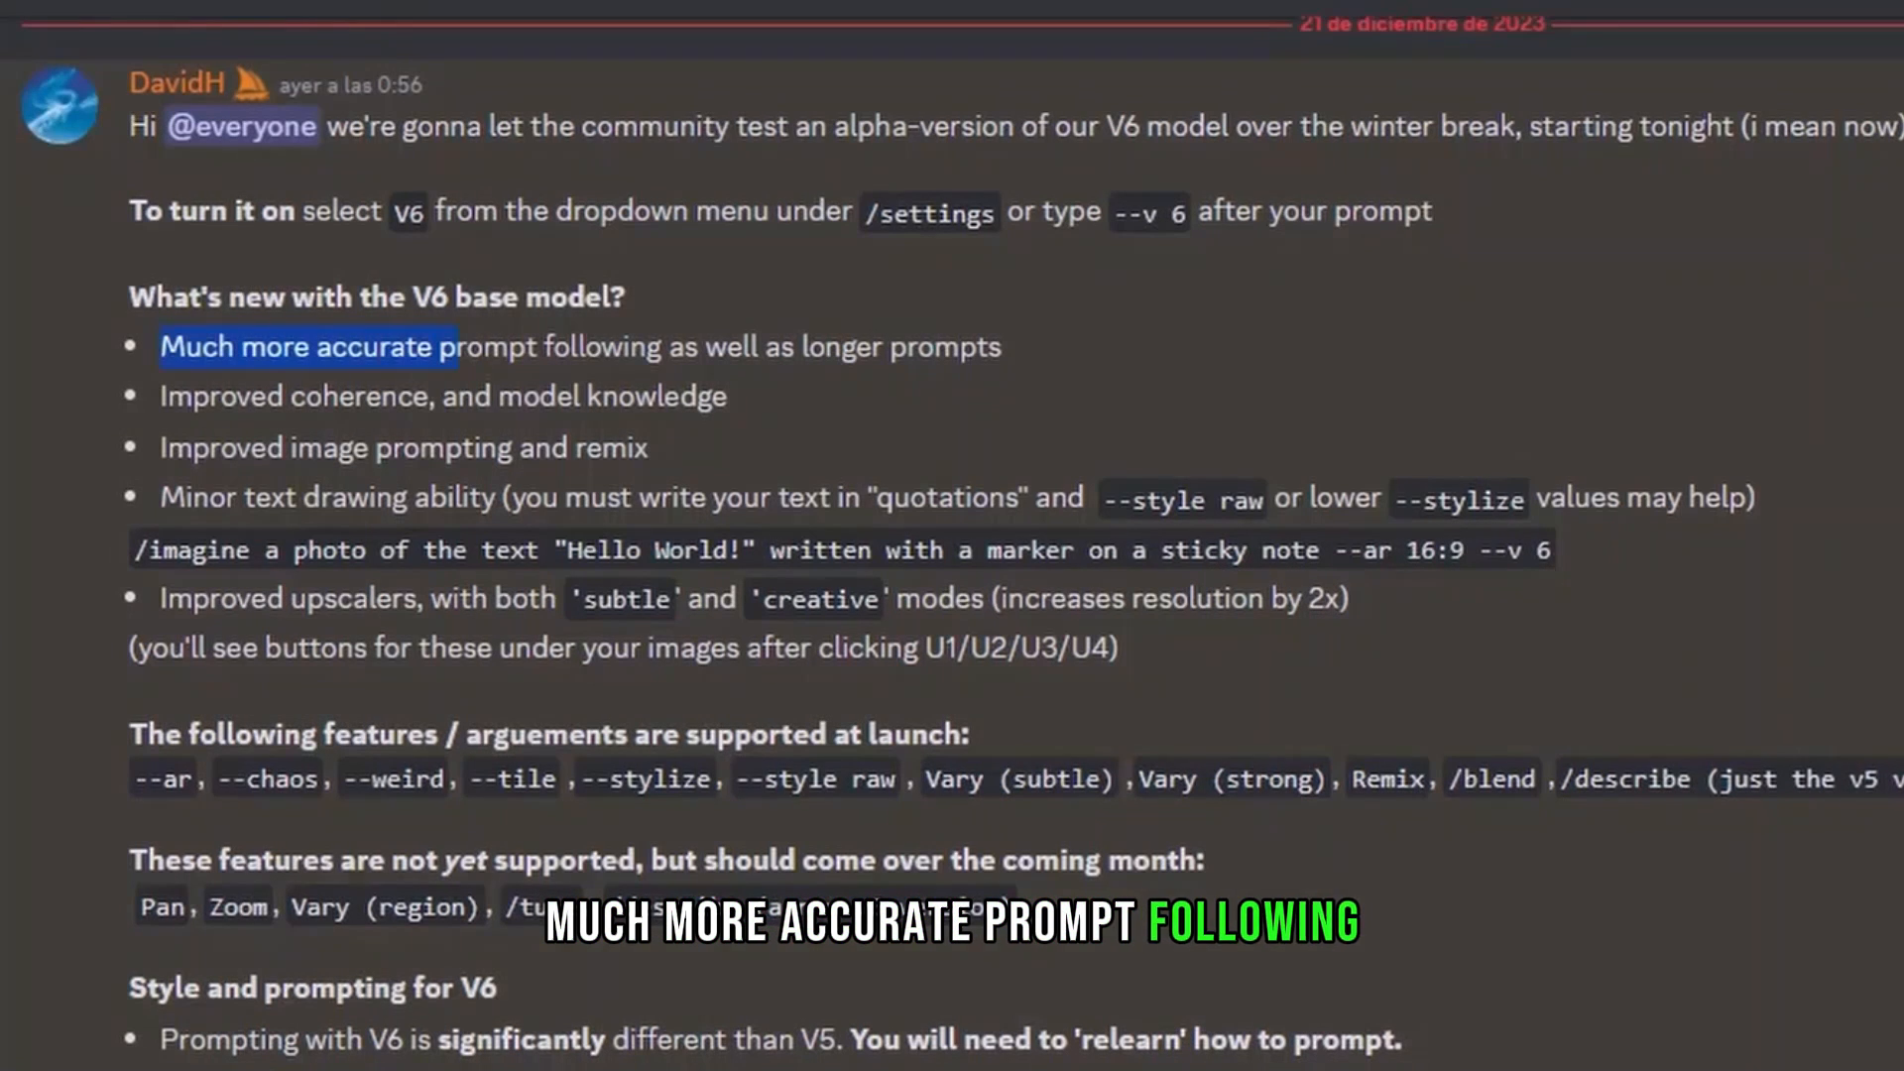
Highlight feature lines, scroll to the V6 style tips, and select the --stylize parameter
left_click_drag(455, 346, 996, 346)
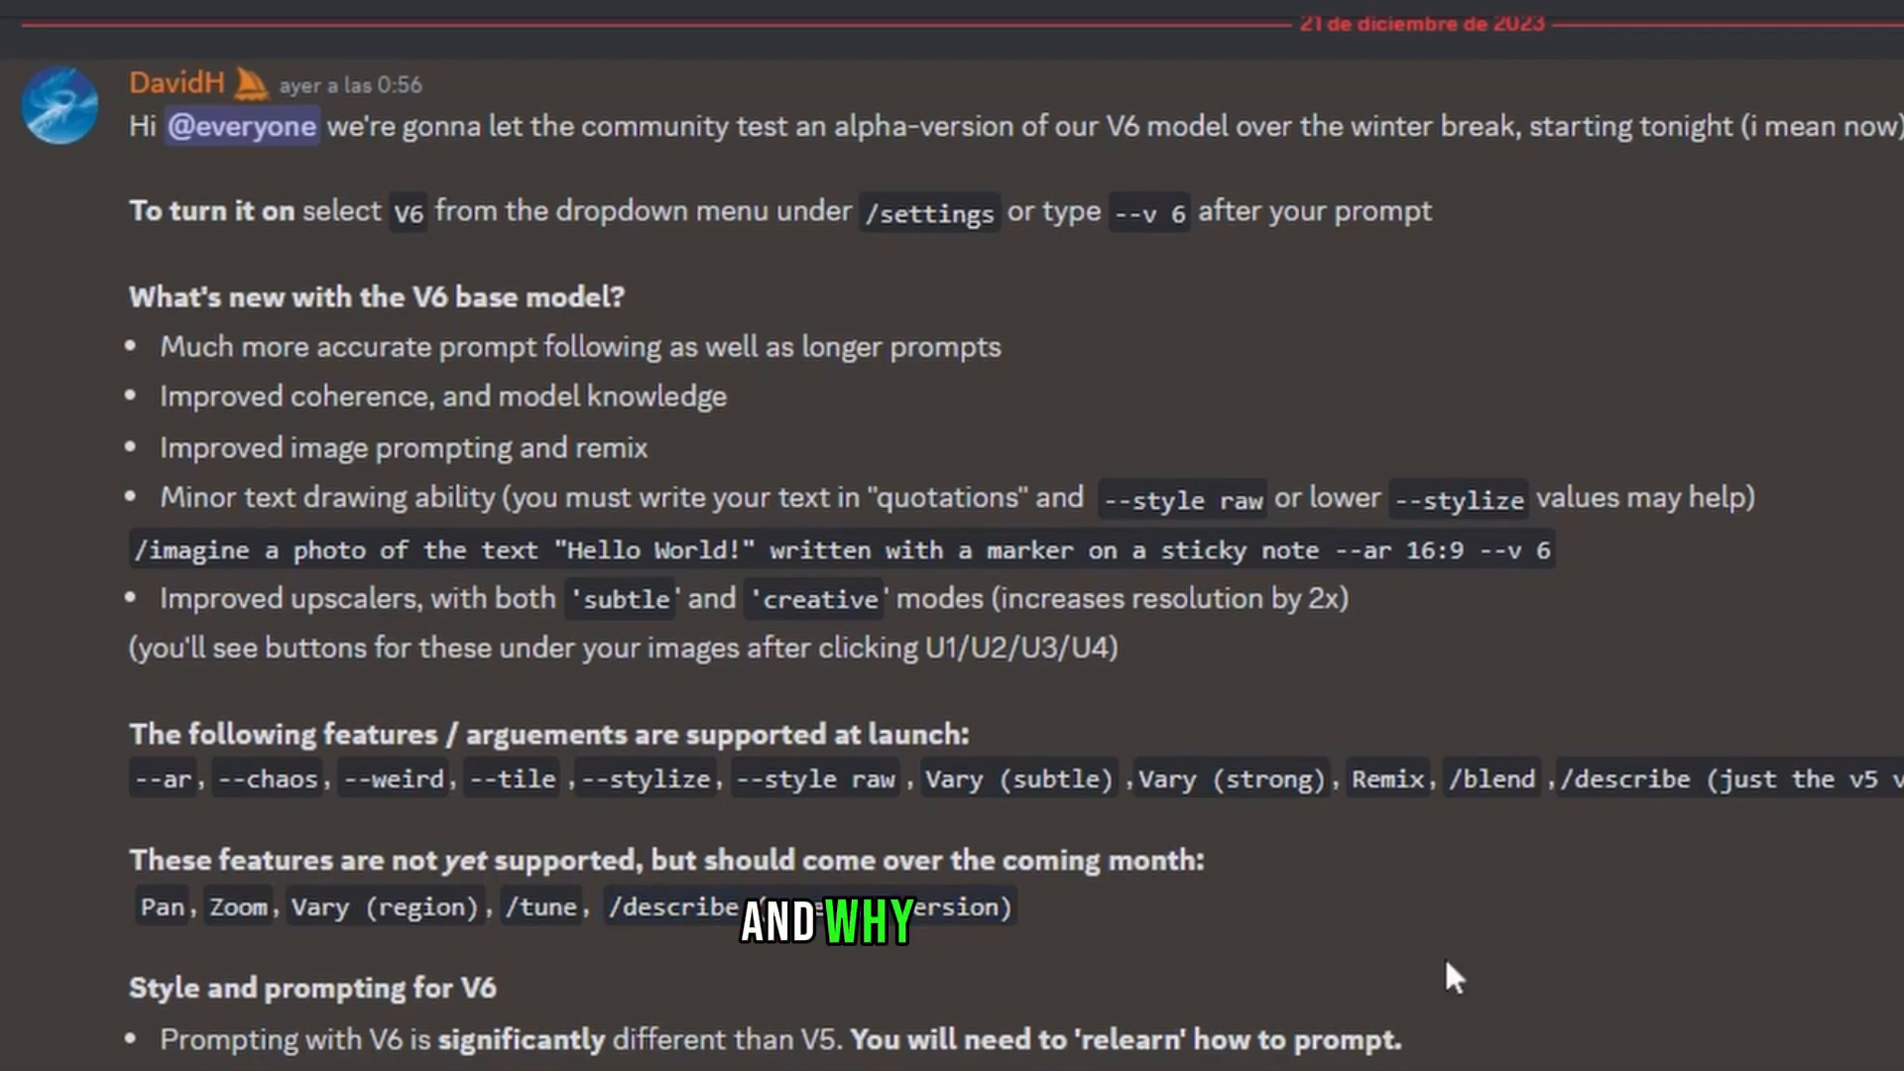
scroll("down", 3)
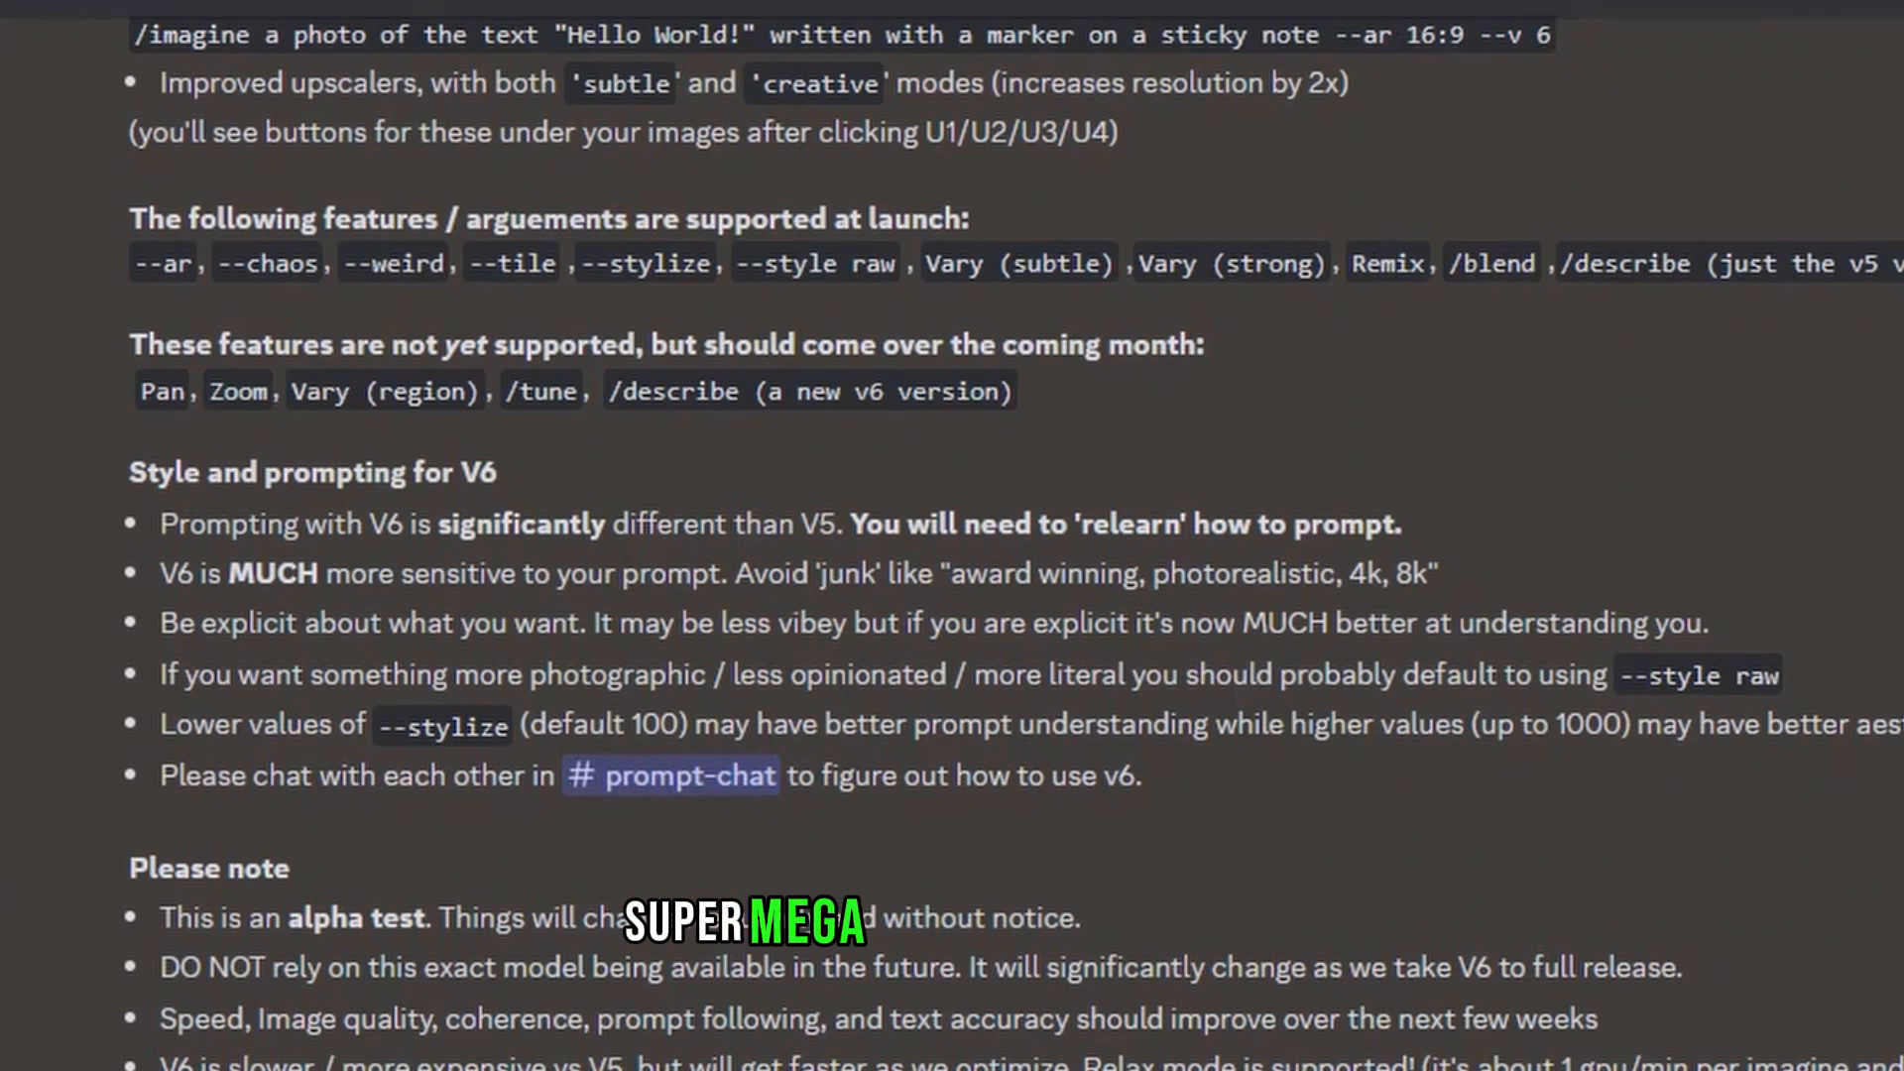
left_click_drag(1007, 573, 1431, 574)
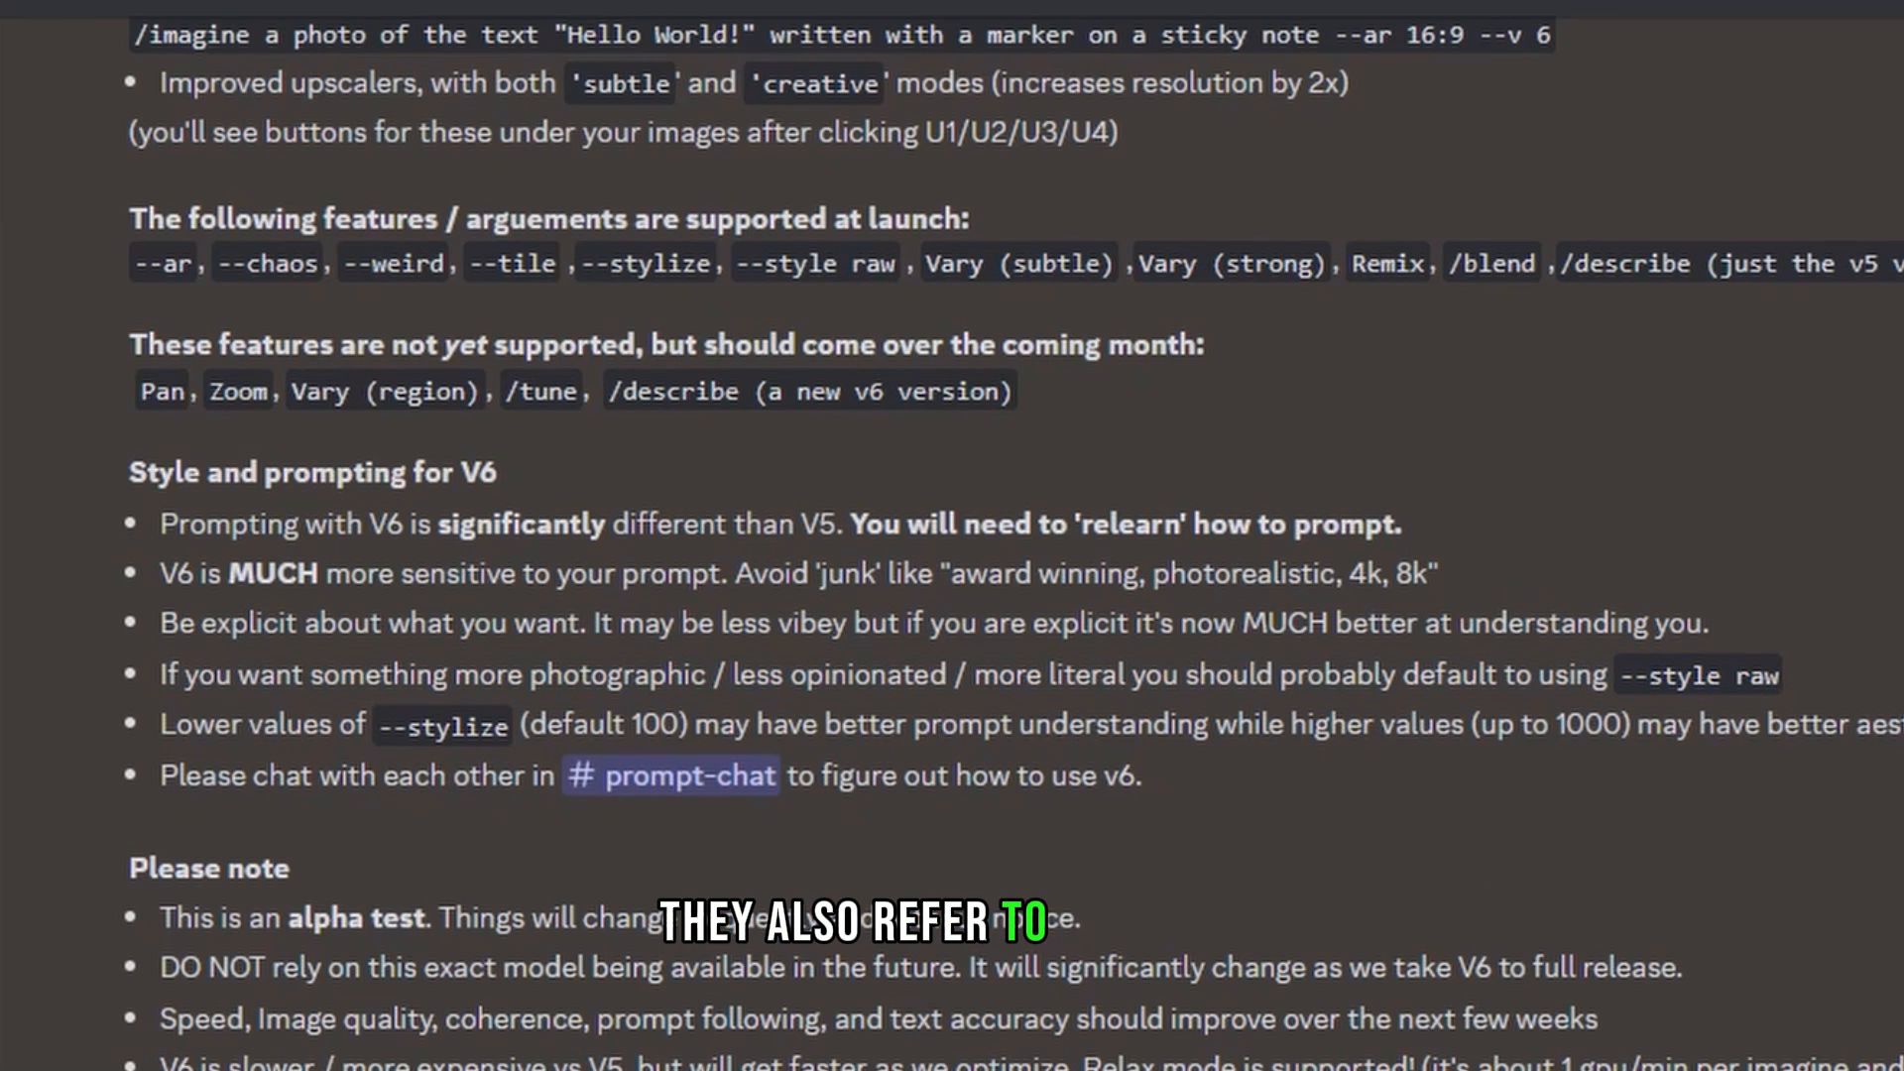
double_click(441, 724)
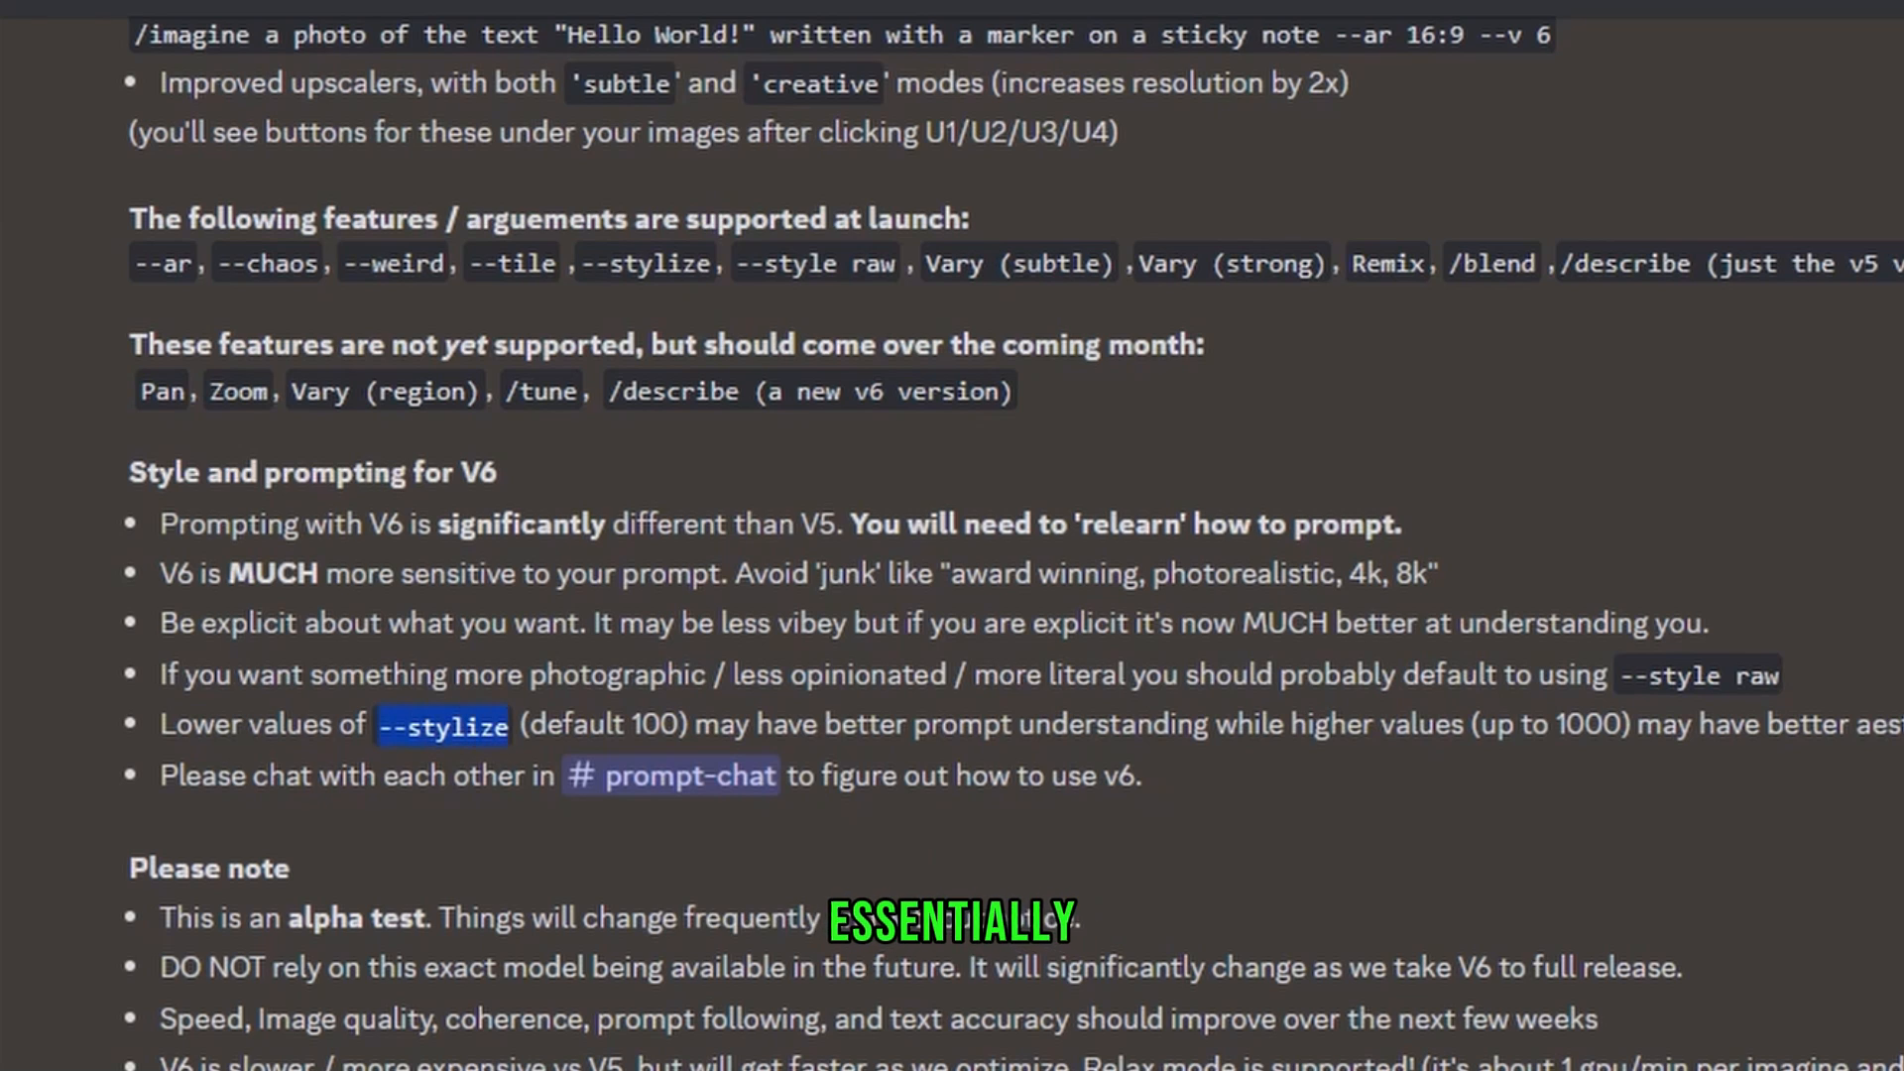